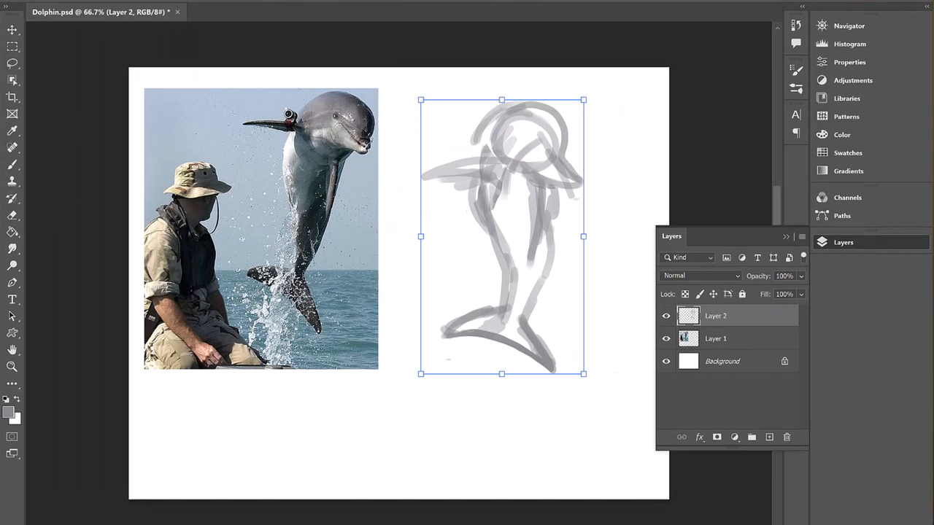
Step: Sample a blue from the reference photo and choose the blue Water pattern for the sea
{"action": "left_click_drag", "start_coordinate": [502, 236], "coordinate": [321, 138]}
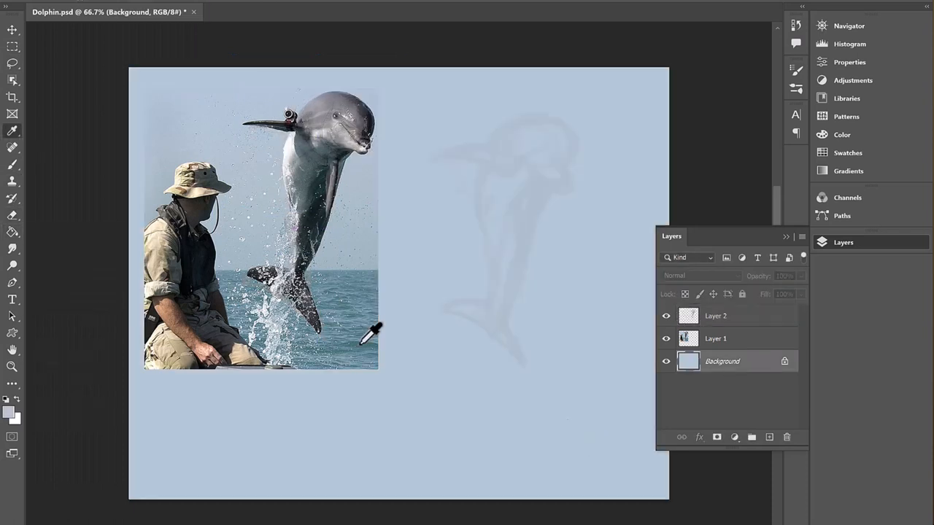
{"action": "left_click", "coordinate": [666, 337]}
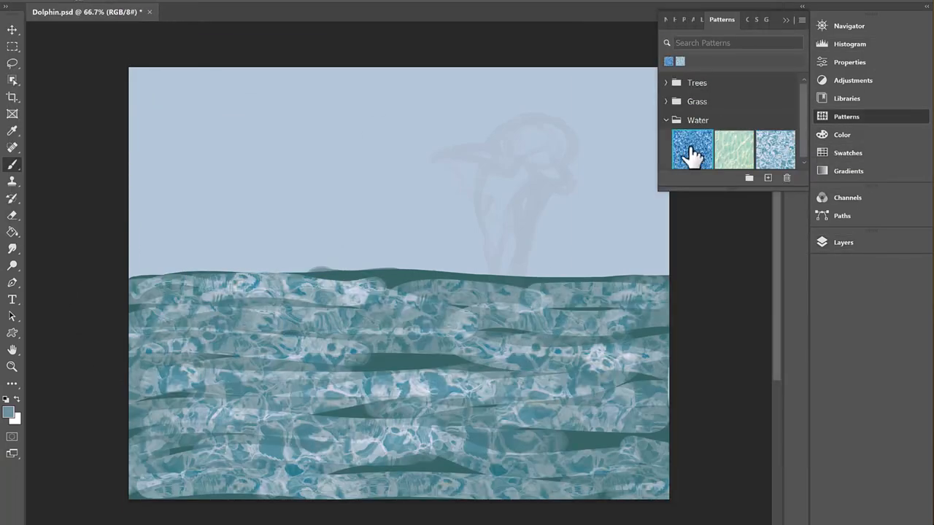
{"action": "left_click", "coordinate": [692, 149]}
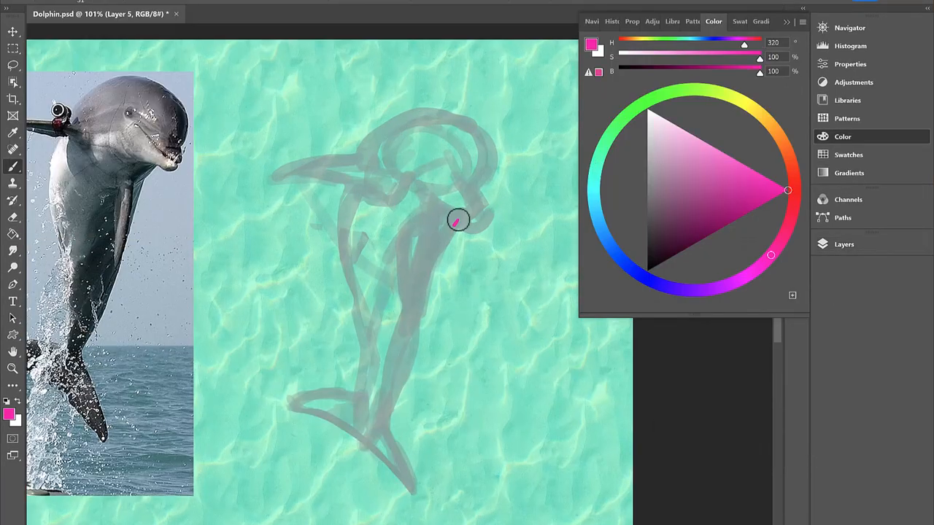
Step: Paint colour over the dolphin sketch and add magenta shading to its head
{"action": "left_click_drag", "start_coordinate": [458, 220], "coordinate": [425, 242]}
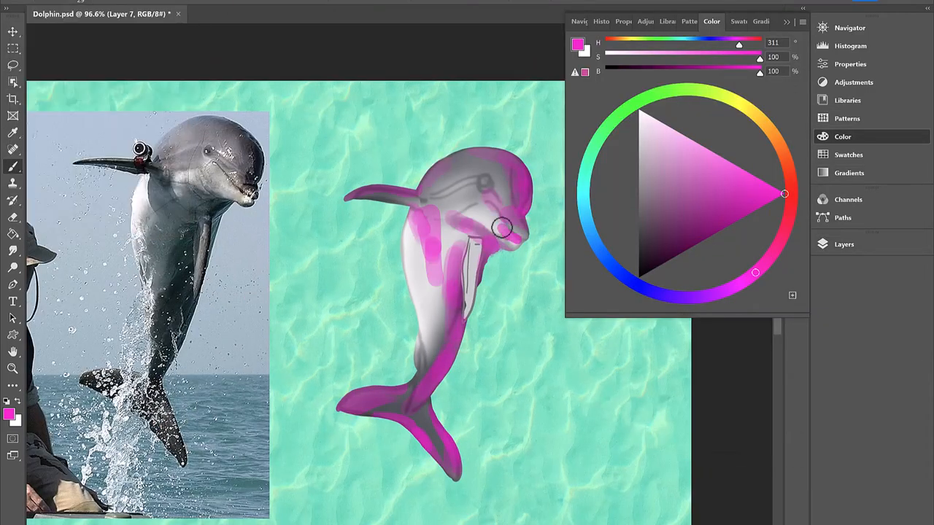
{"action": "left_click", "coordinate": [843, 245]}
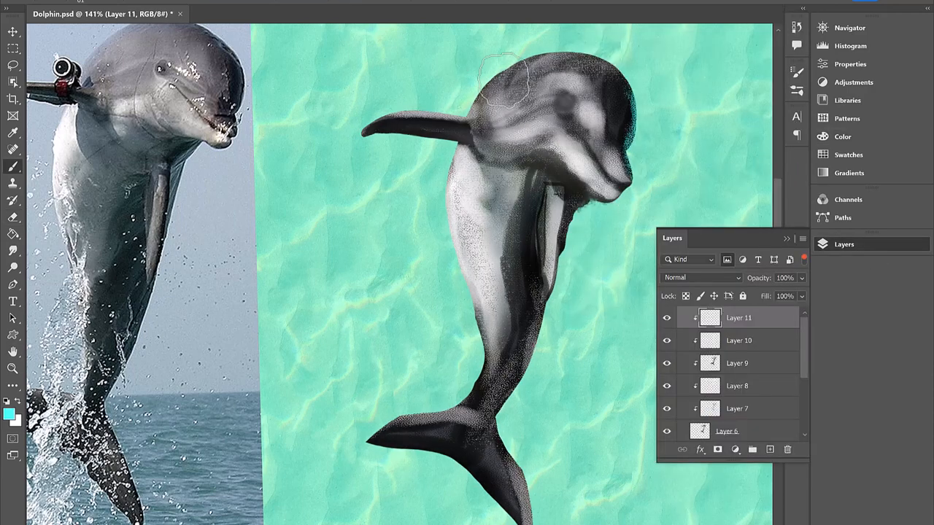
Step: Paint grey shading and faint dark contour lines on the dolphin's head and body
{"action": "left_click", "coordinate": [770, 449]}
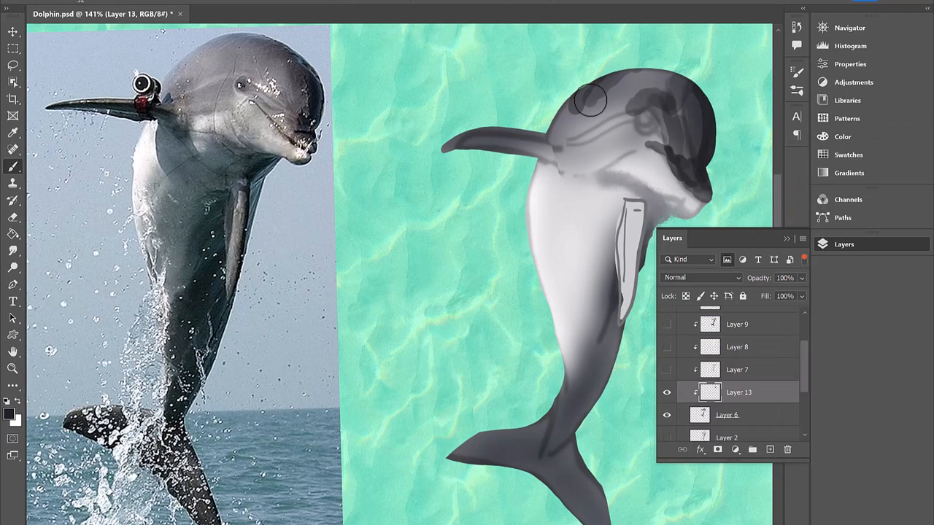
{"action": "left_click", "coordinate": [822, 28]}
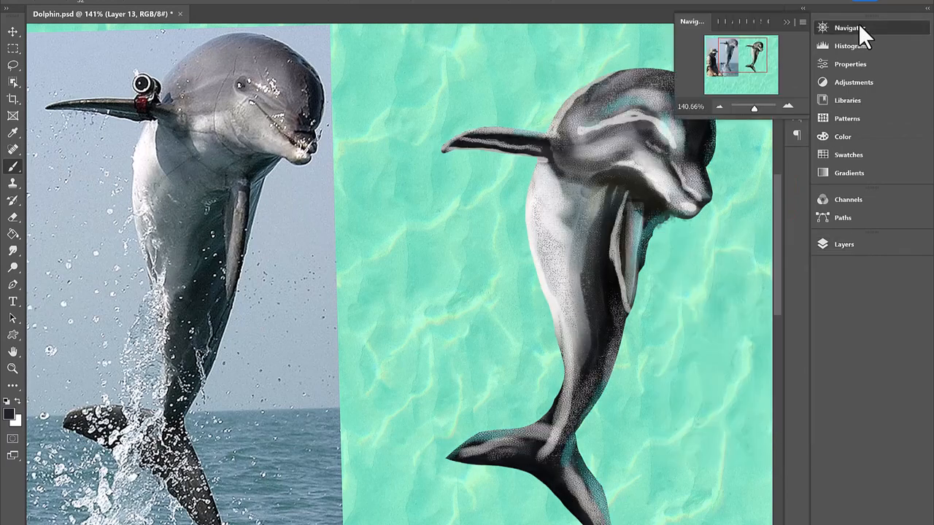
{"action": "left_click", "coordinate": [844, 244]}
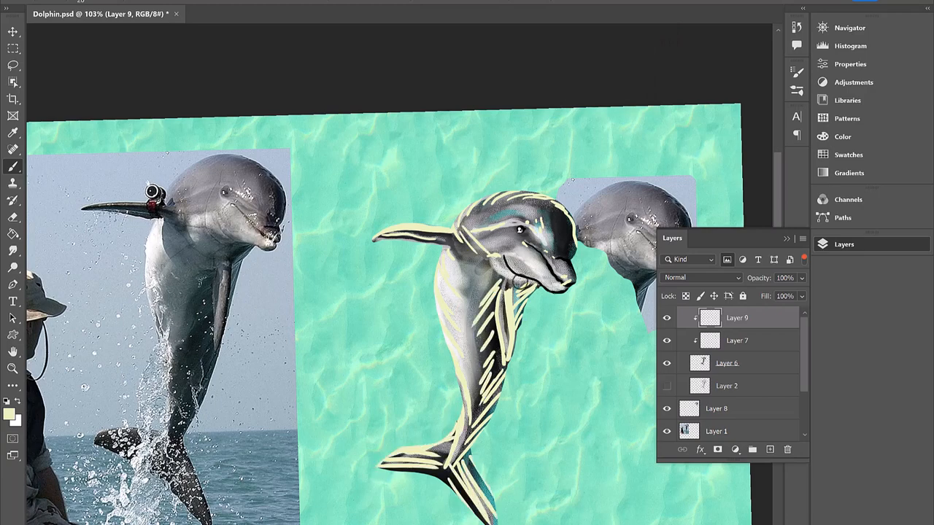
{"action": "left_click", "coordinate": [737, 340]}
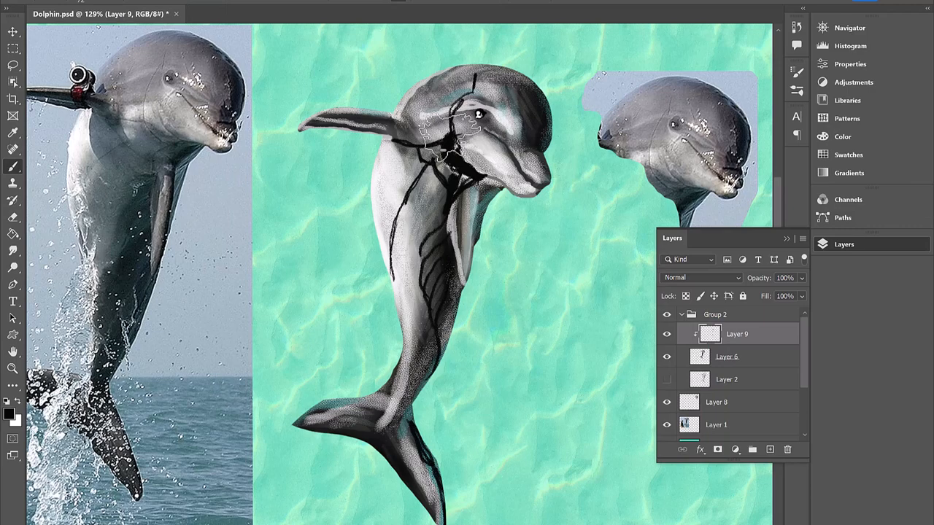
{"action": "left_click", "coordinate": [843, 137]}
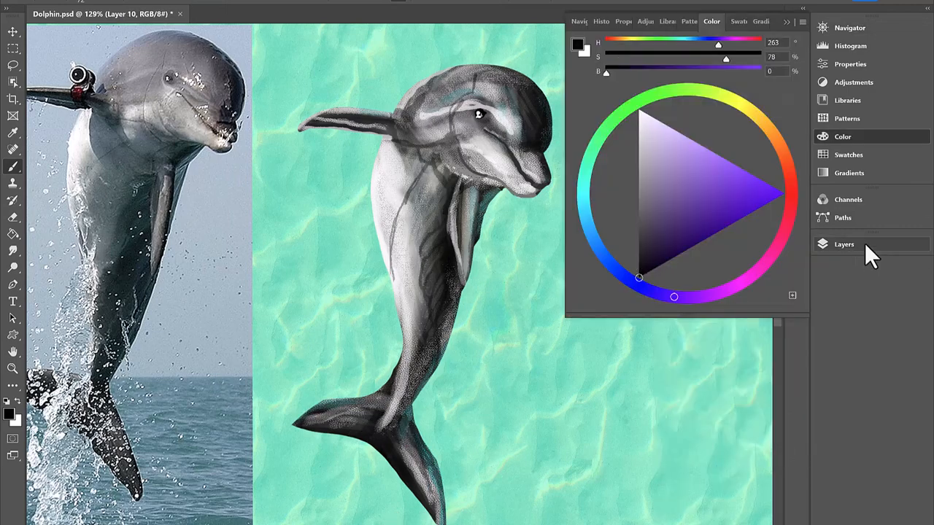
Step: Paint a blue sky-and-sea gradient below the dolphin group, adding darker wave strokes
{"action": "left_click", "coordinate": [843, 245]}
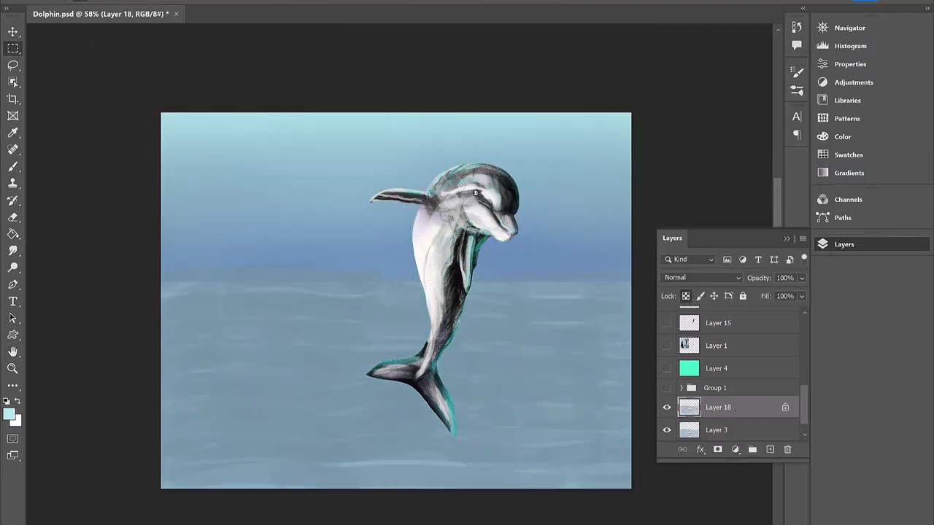
{"action": "left_click", "coordinate": [701, 277]}
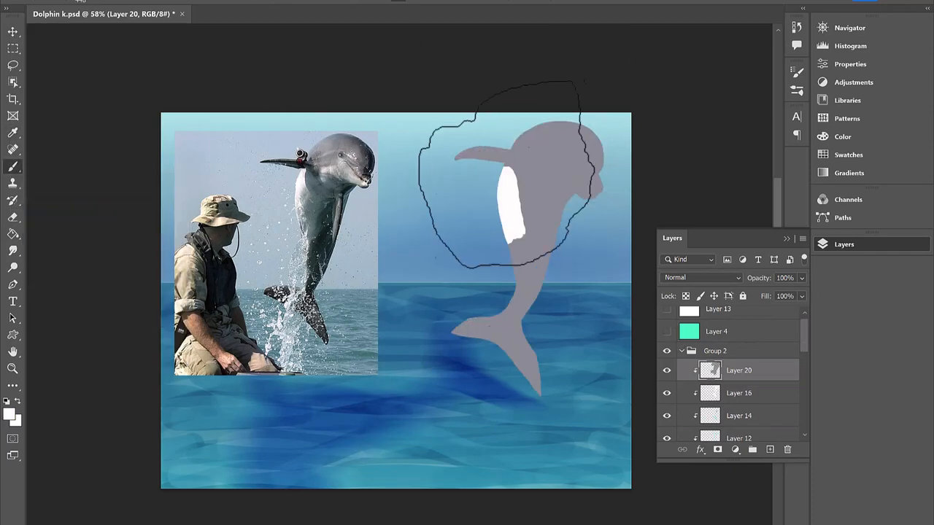
Step: Set the dolphin detail layer's blend mode to Soft Light
{"action": "left_click", "coordinate": [700, 277]}
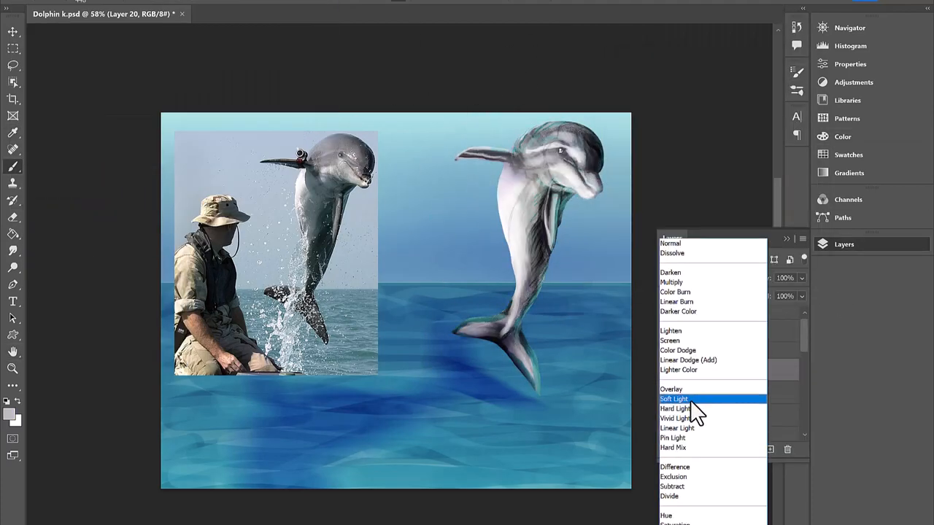
{"action": "left_click", "coordinate": [676, 301]}
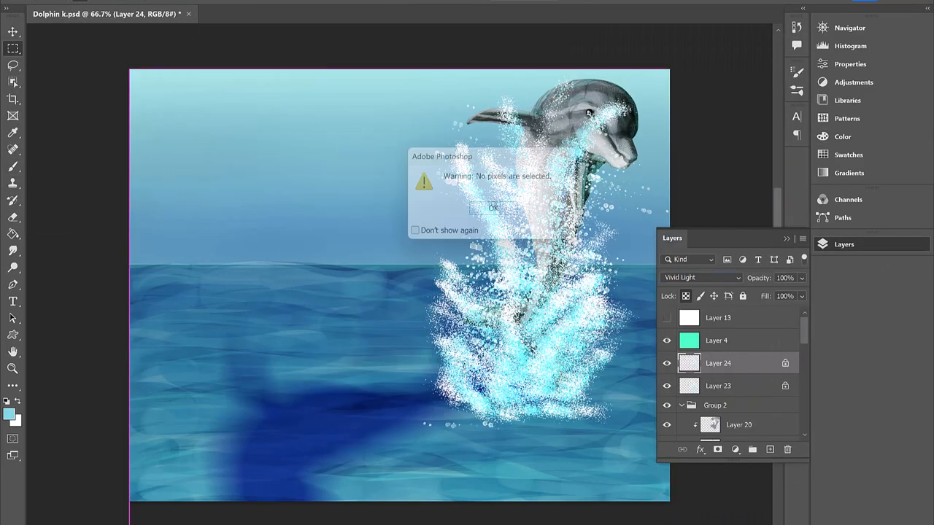
Step: Dismiss the no-pixels warning, paint white splash on Layer 32, and start a Motion Blur
{"action": "left_click", "coordinate": [493, 207]}
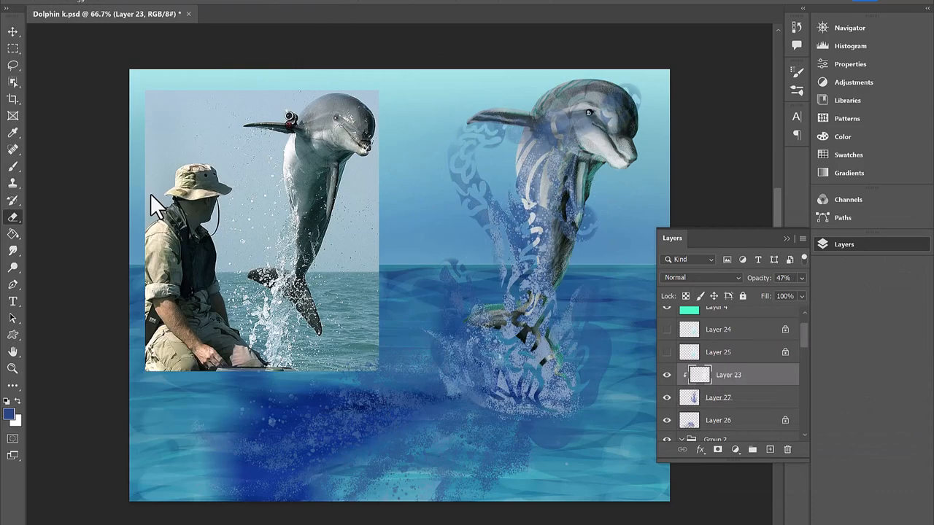
{"action": "left_click", "coordinate": [718, 397]}
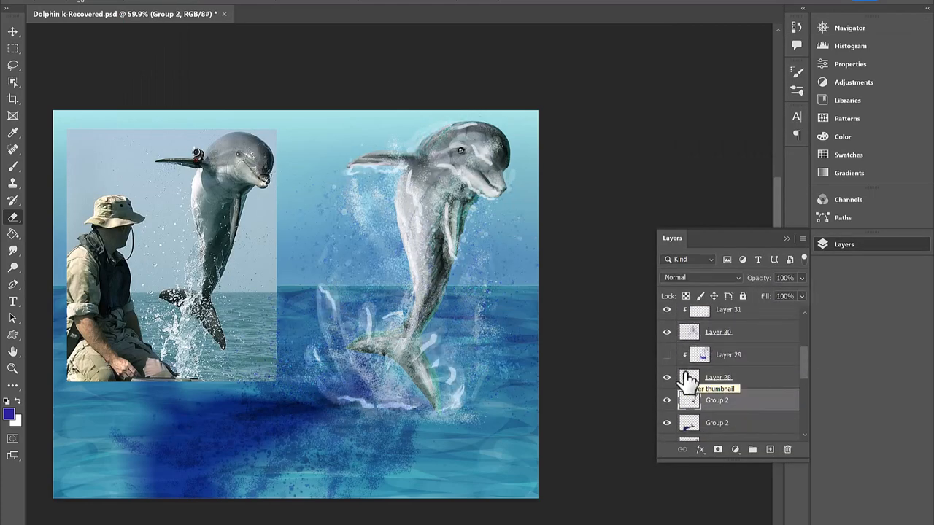
{"action": "left_click", "coordinate": [719, 377]}
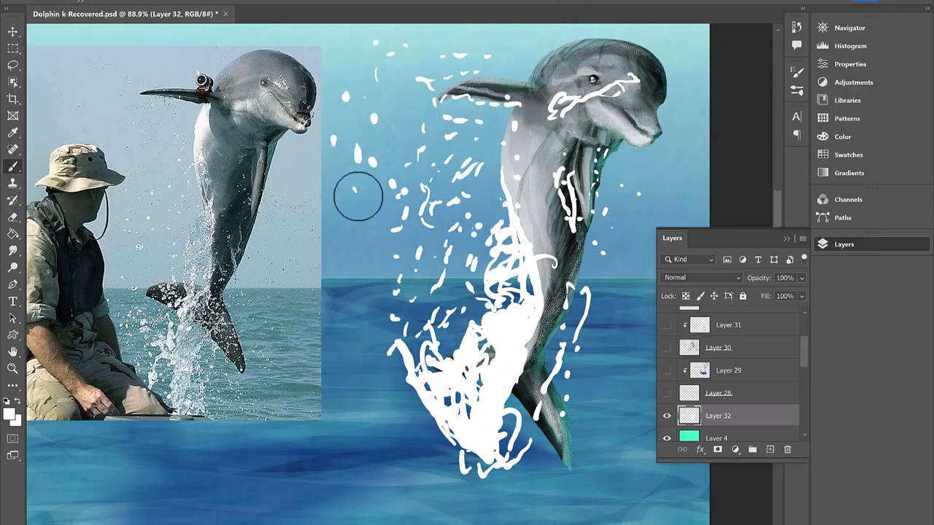
{"action": "left_click", "coordinate": [666, 392]}
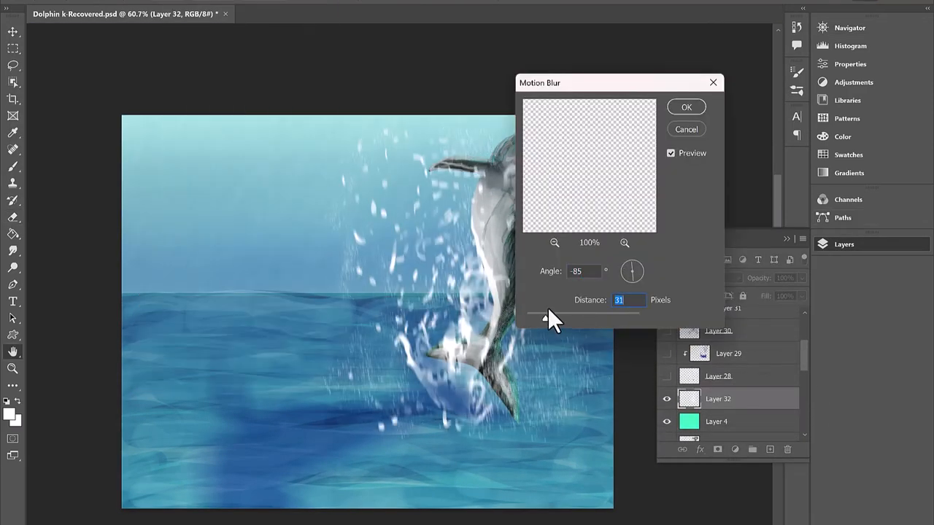
Step: Confirm the splash's Motion Blur and paint pale spray strokes around the dolphin's tail
{"action": "left_click", "coordinate": [685, 107]}
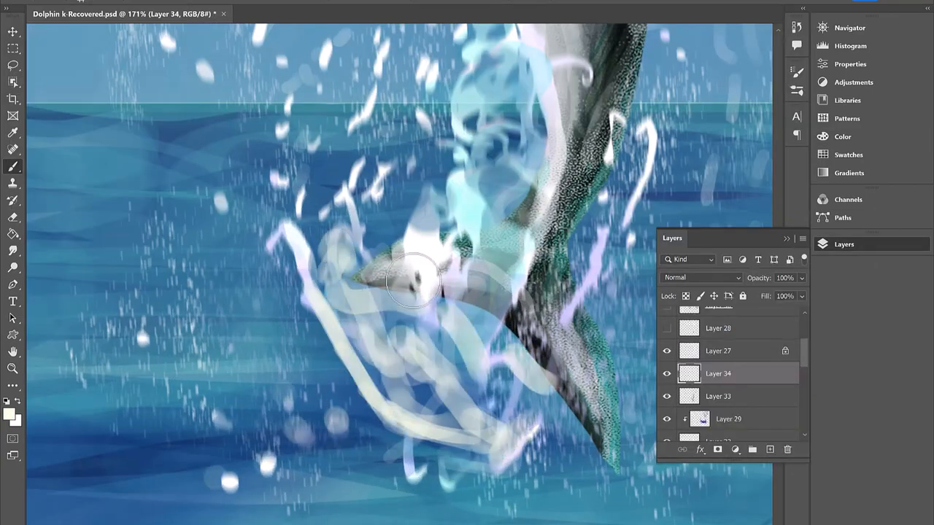
{"action": "left_click", "coordinate": [718, 396]}
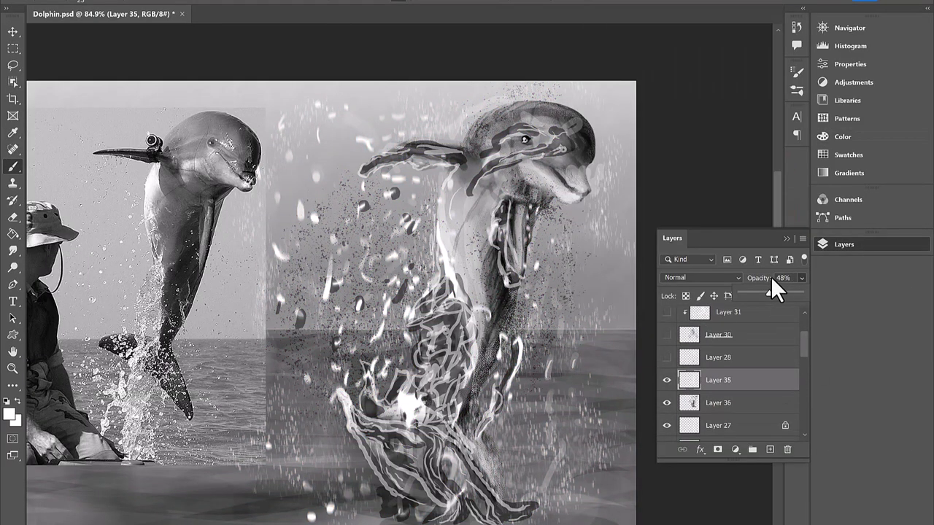
{"action": "mouse_move", "coordinate": [189, 211]}
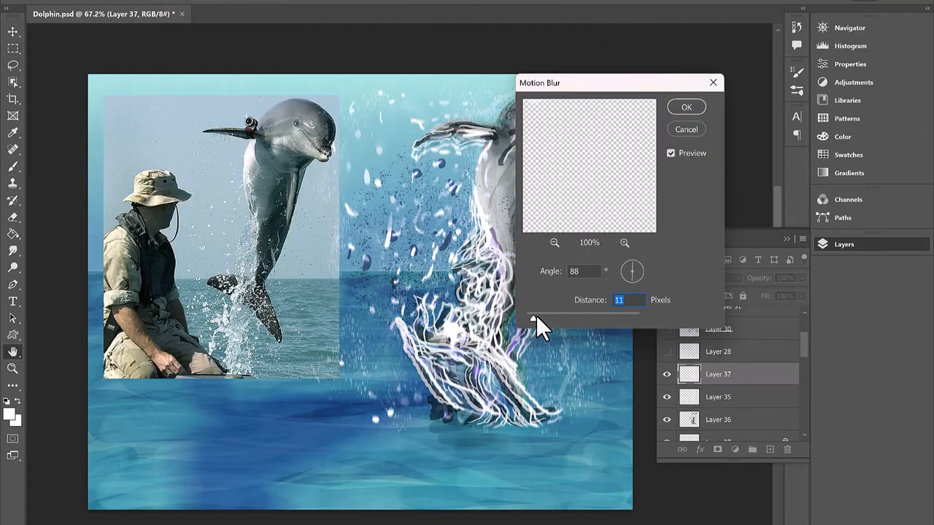
Step: Apply a vertical Motion Blur (angle 88, distance 11) to Layer 37's splash
{"action": "left_click", "coordinate": [685, 106]}
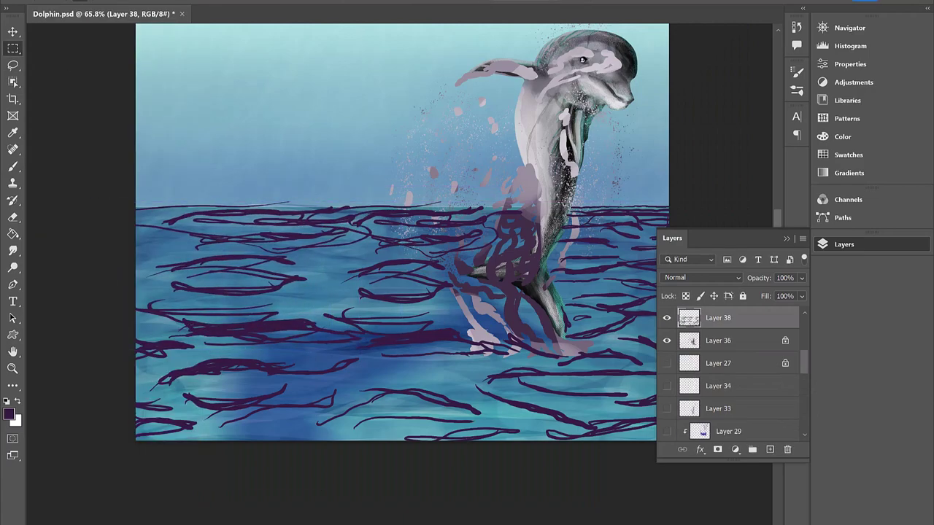
Step: Set the pale lavender wave layer, Layer 39, to Vivid Light blending
{"action": "left_click", "coordinate": [700, 277]}
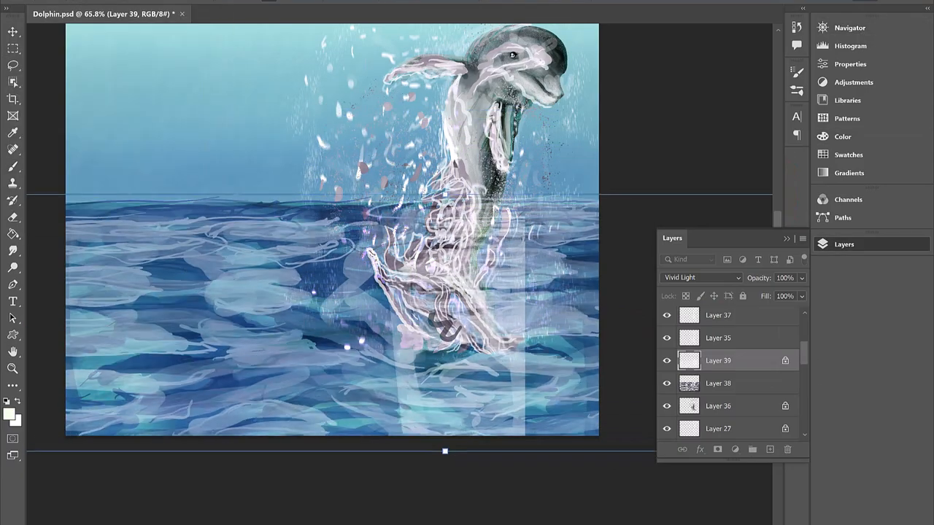
Step: Reblend the wave layer, try Hard Light on Layer 32, and set Layer 36 to Darker Color
{"action": "left_click", "coordinate": [697, 277]}
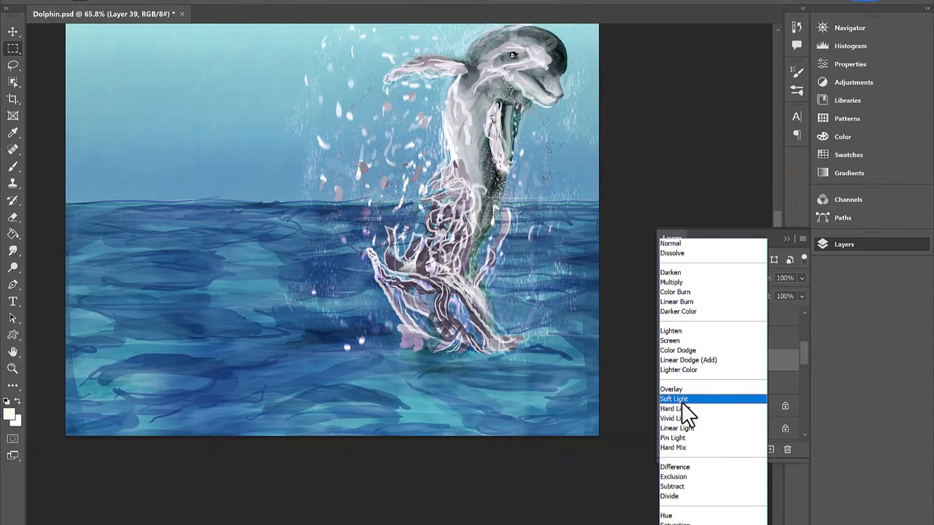
{"action": "left_click", "coordinate": [670, 389]}
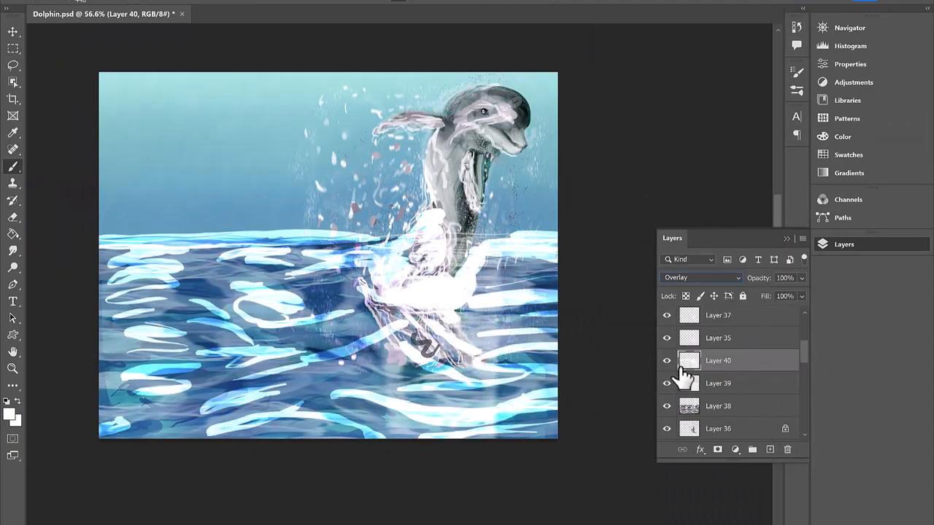
{"action": "left_click", "coordinate": [697, 277]}
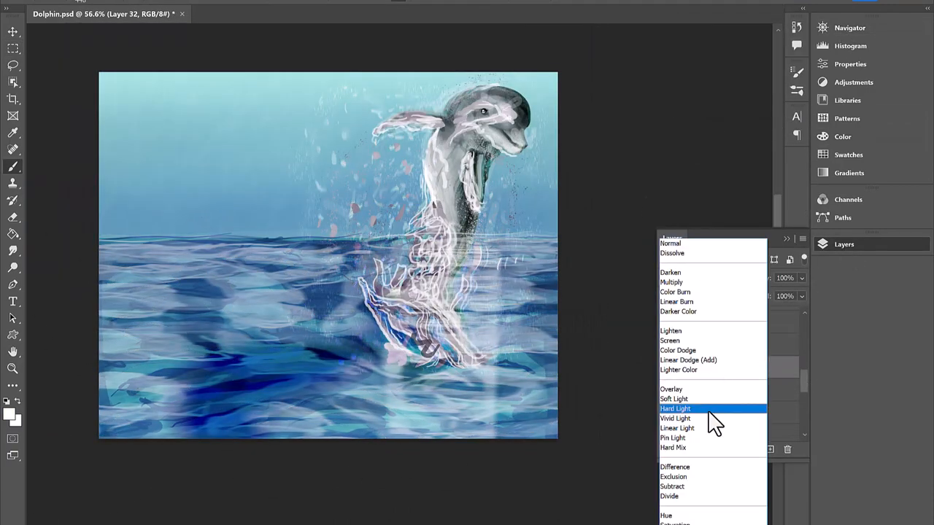
{"action": "left_click", "coordinate": [678, 311]}
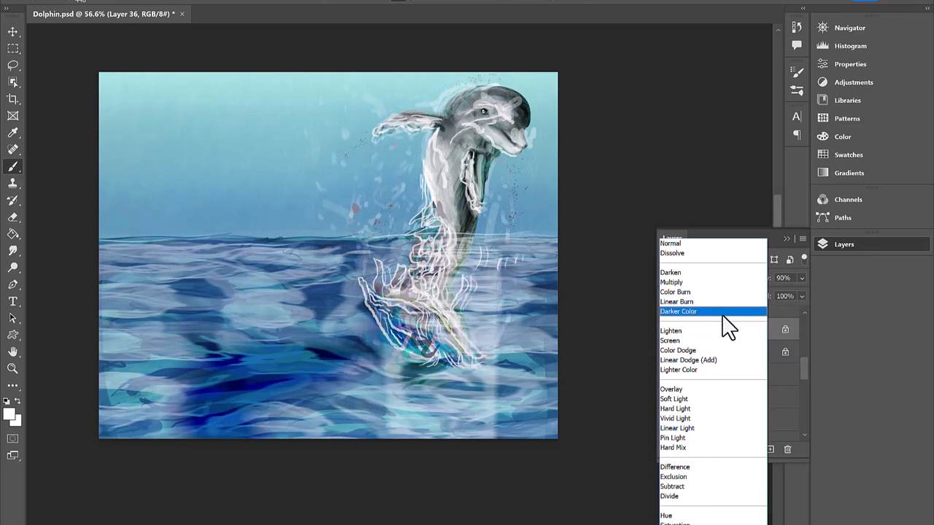
{"action": "left_click", "coordinate": [675, 418]}
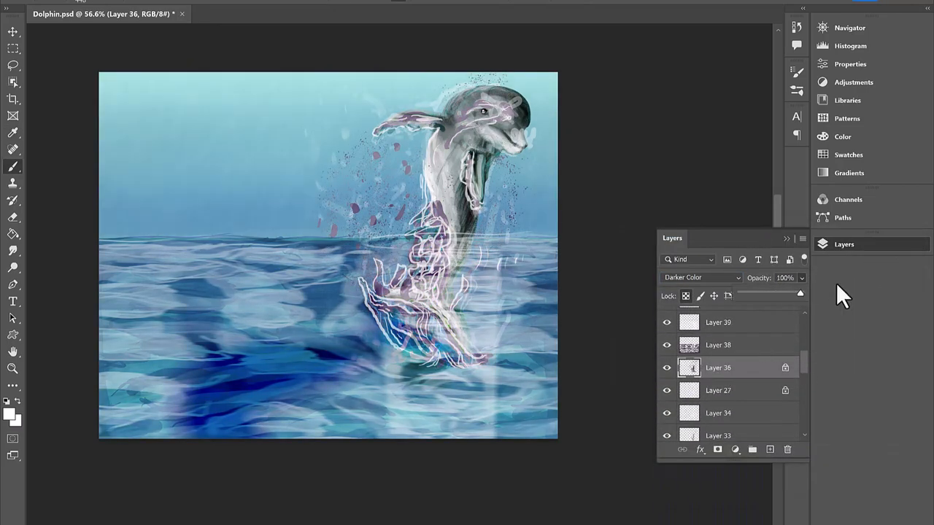
{"action": "left_click", "coordinate": [700, 277]}
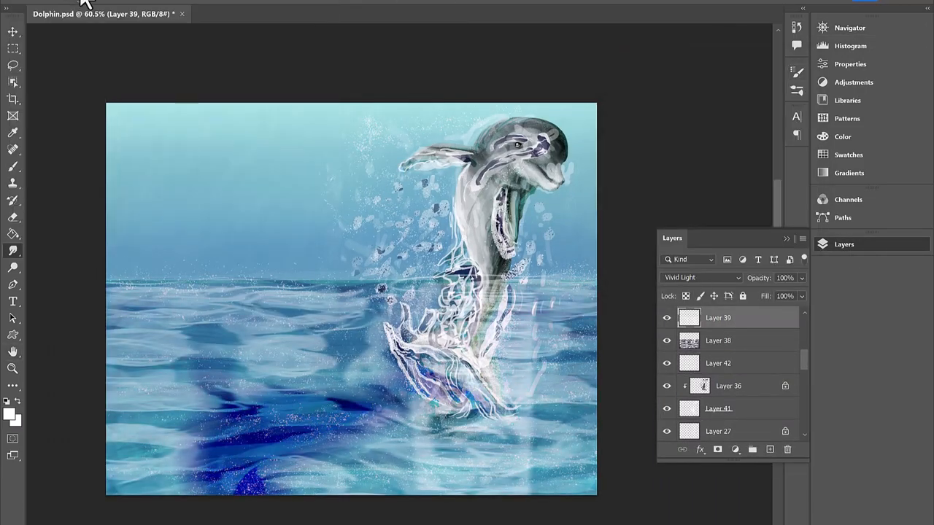
Step: Change Layer 34's blending mode, then check the whole painting in the Navigator panel
{"action": "left_click", "coordinate": [700, 277]}
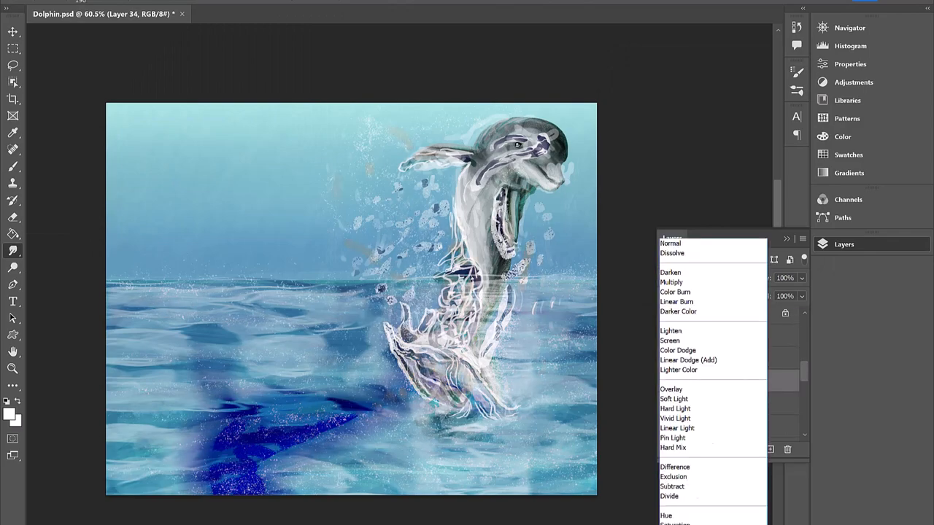
{"action": "left_click", "coordinate": [678, 312]}
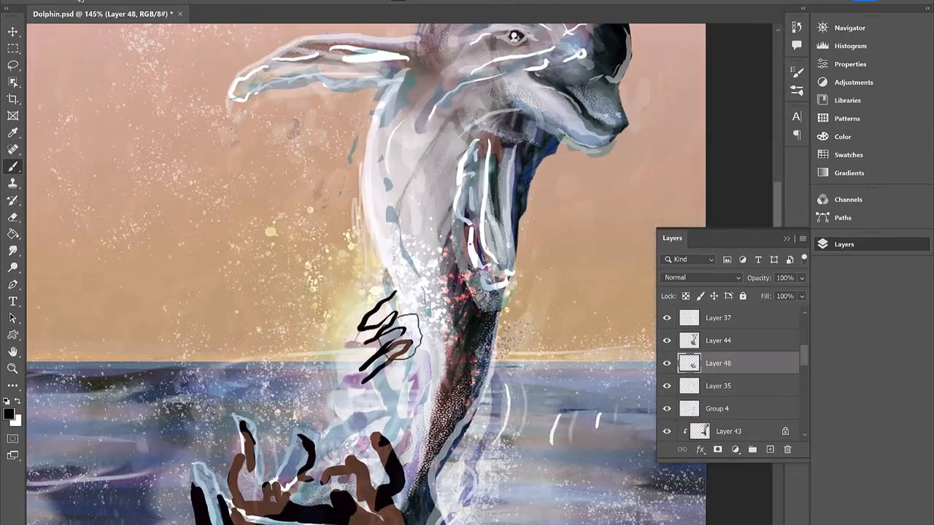
{"action": "left_click", "coordinate": [849, 28]}
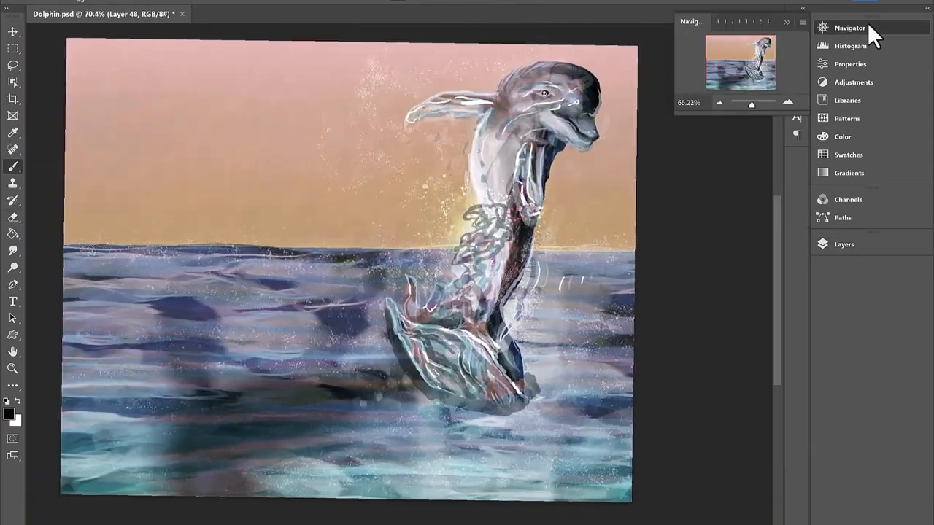
{"action": "left_click", "coordinate": [843, 245]}
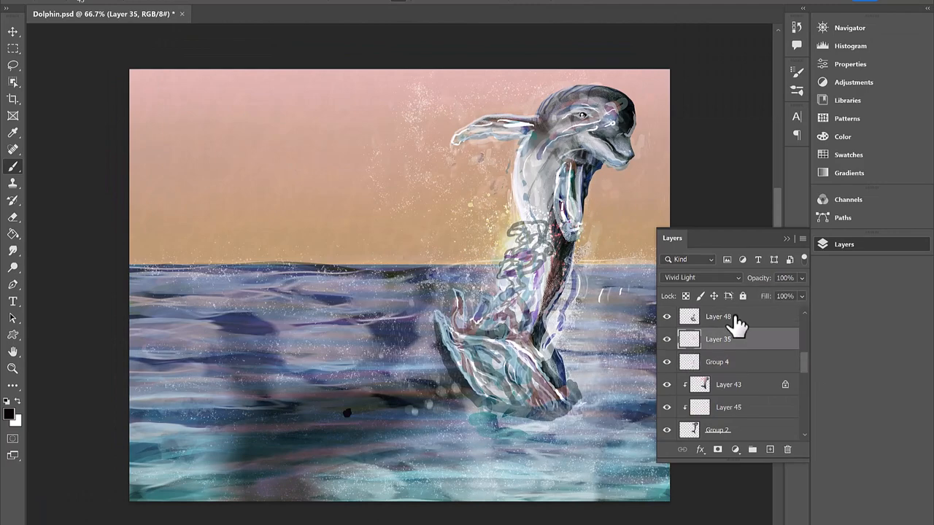